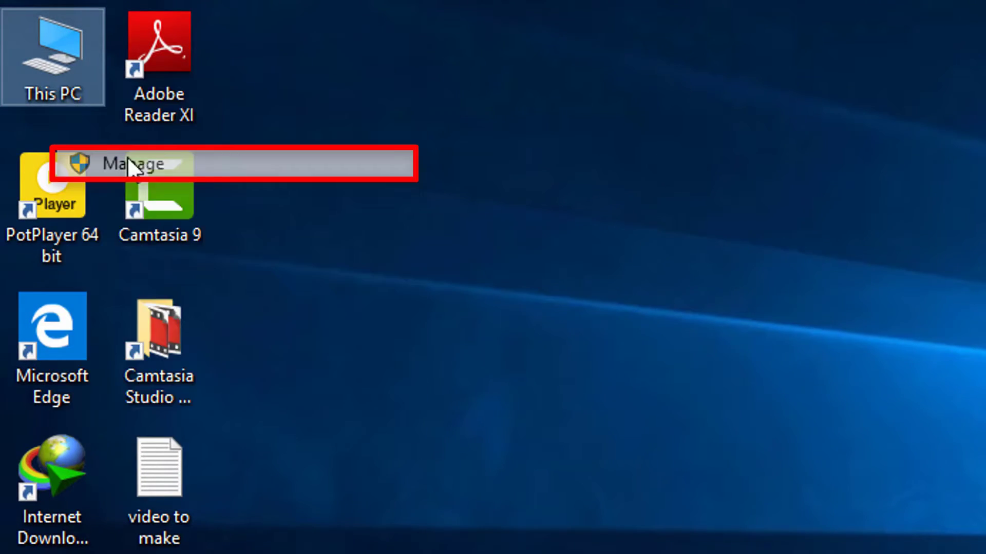
Show the Services list for this PC and select the Windows Update service
left_click(130, 163)
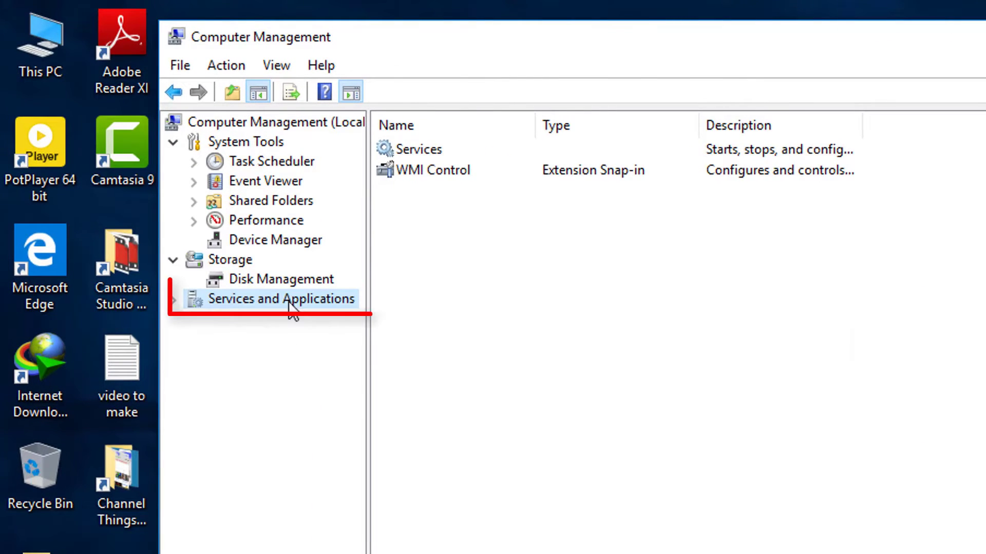
left_click(183, 299)
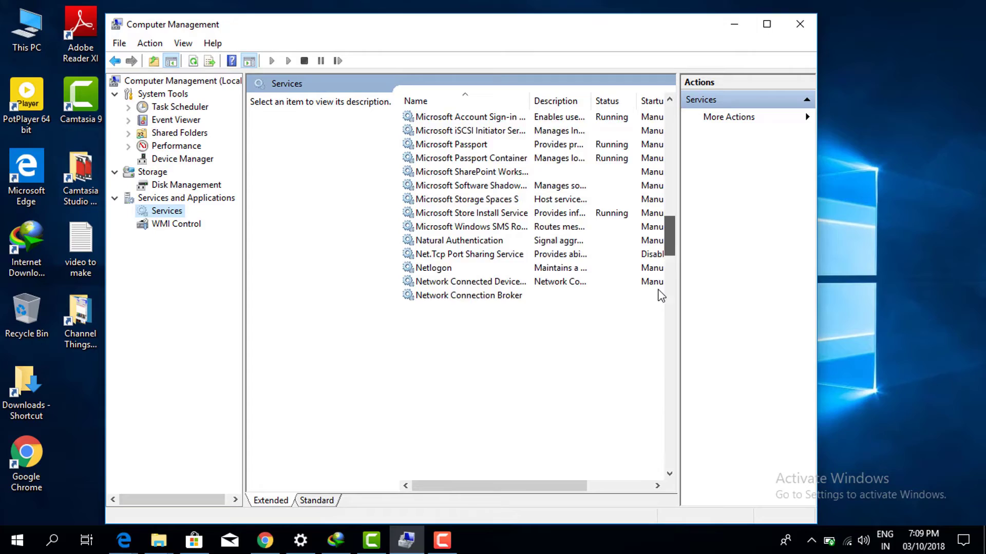
scroll("down", 3)
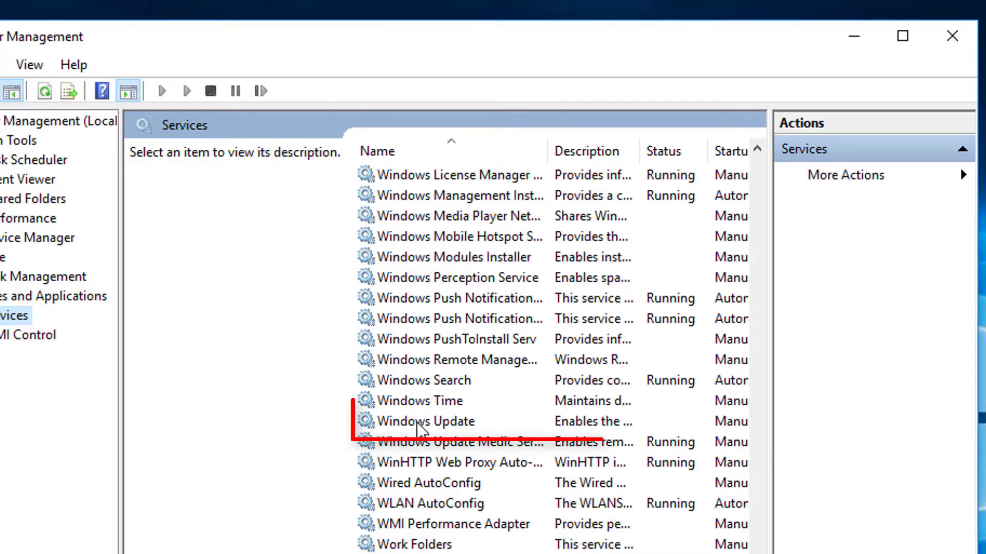
left_click(425, 420)
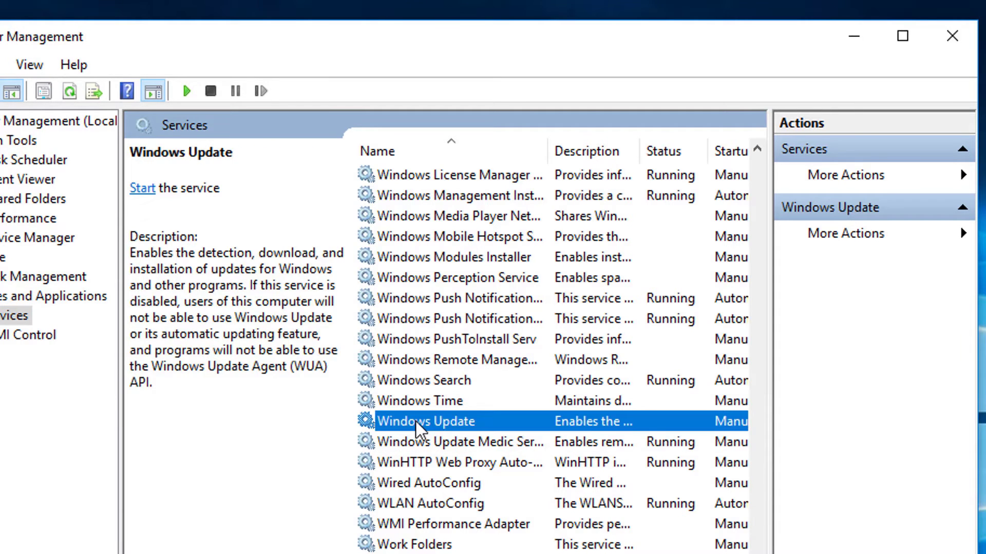
In Windows Update properties, set Startup type Disabled, stop the service, and apply
double_click(425, 421)
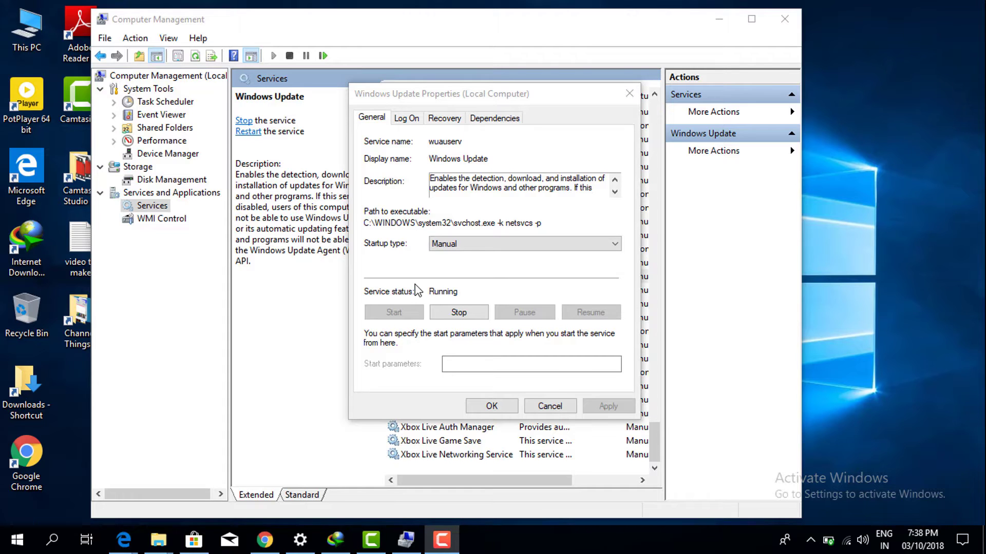
mouse_move(377, 250)
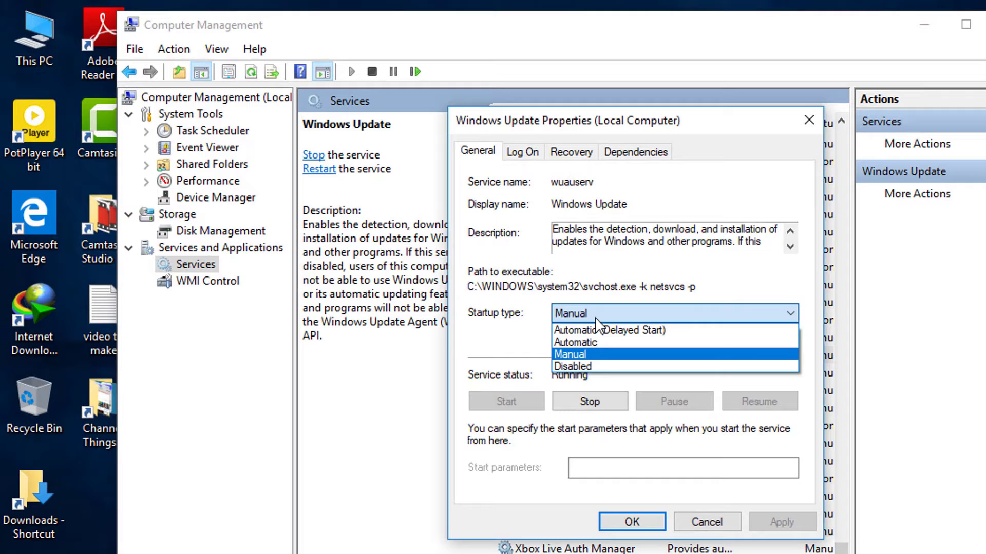
left_click(572, 366)
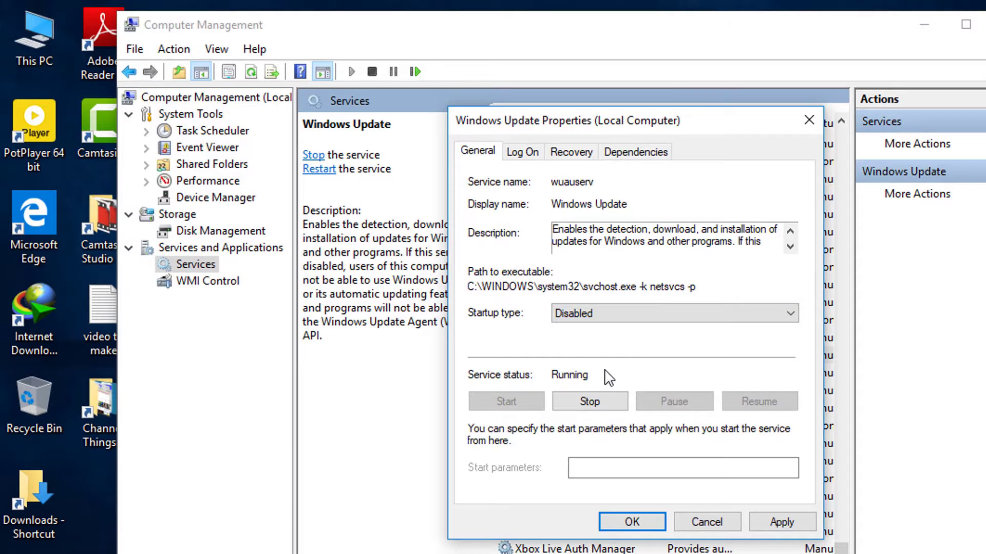
left_click(589, 402)
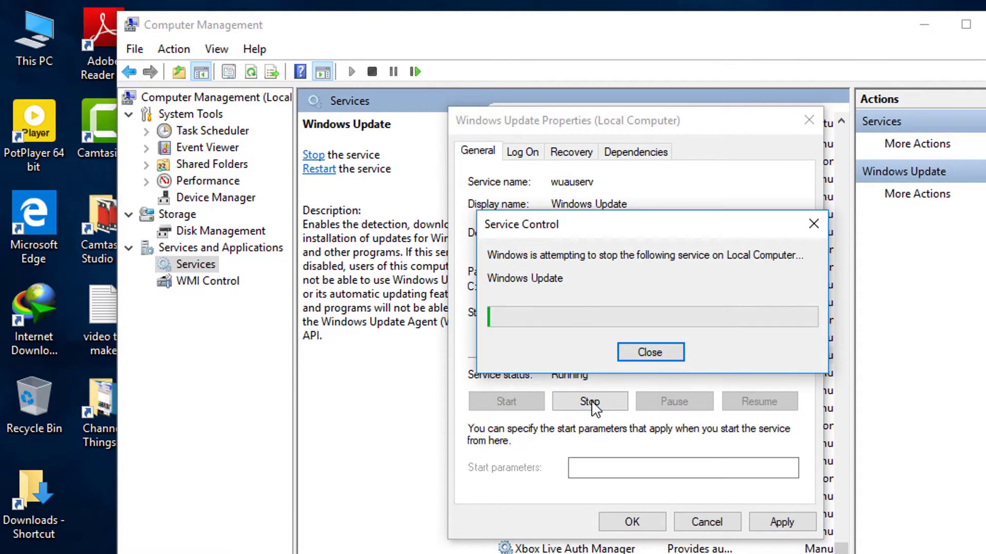
left_click(649, 352)
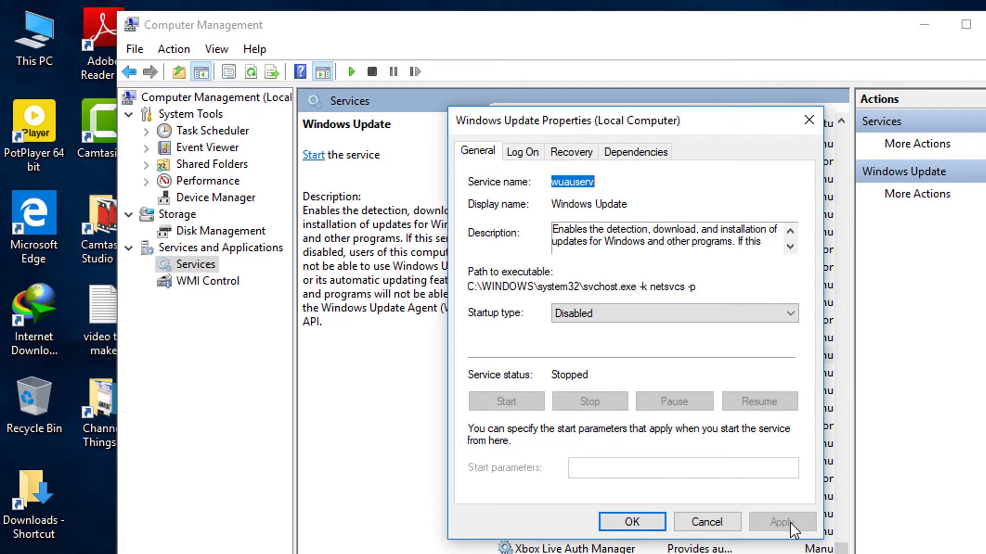
left_click(632, 523)
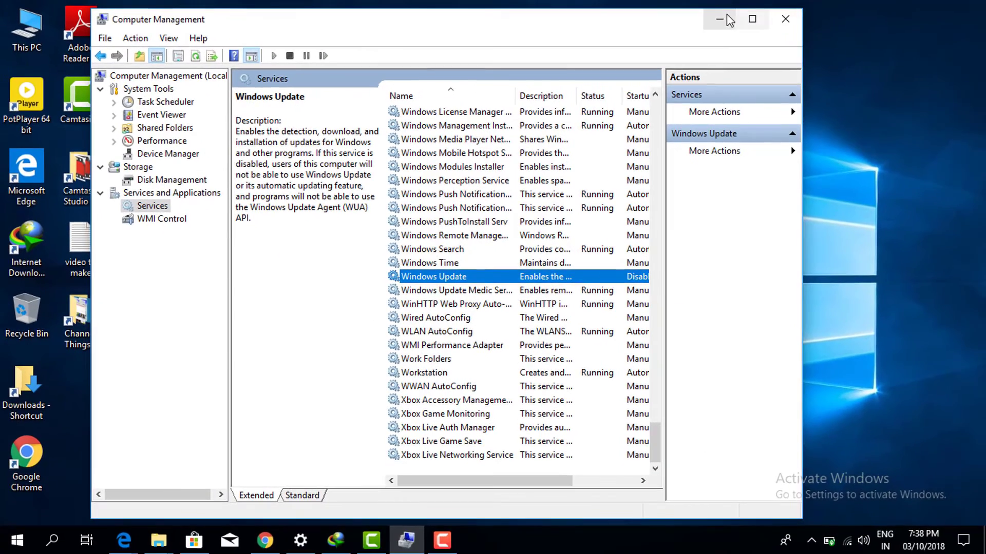
Close the Computer Management window to return to the plain desktop
left_click(721, 19)
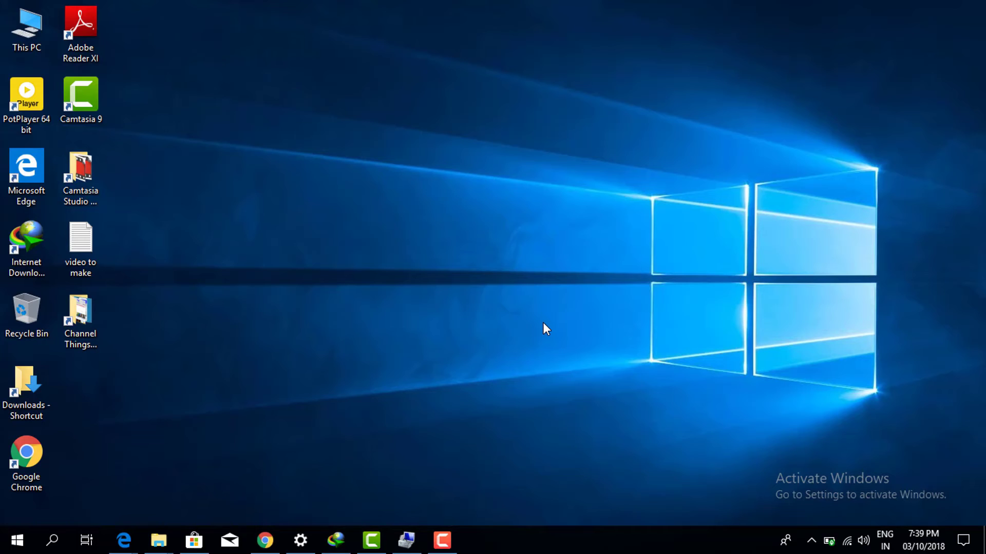
mouse_move(548, 220)
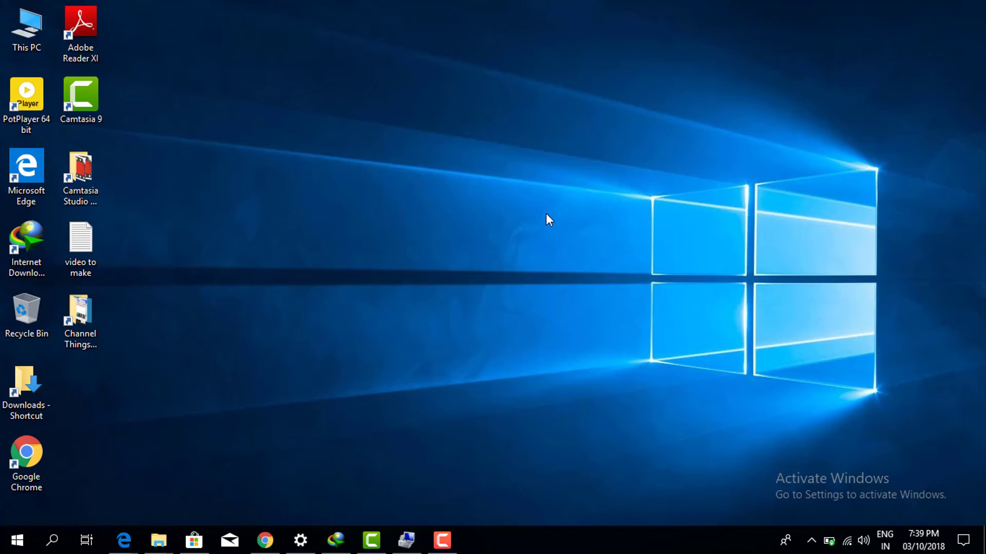
mouse_move(556, 237)
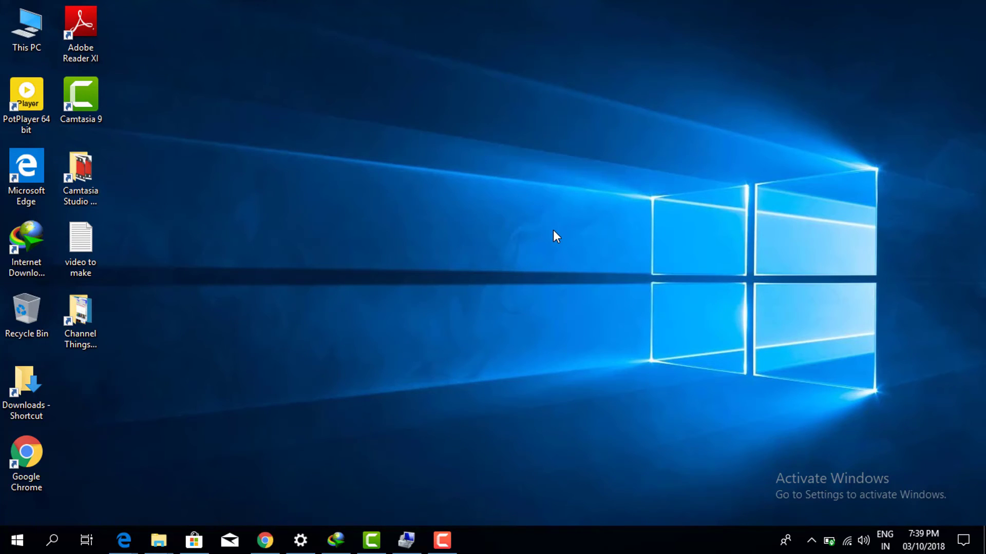